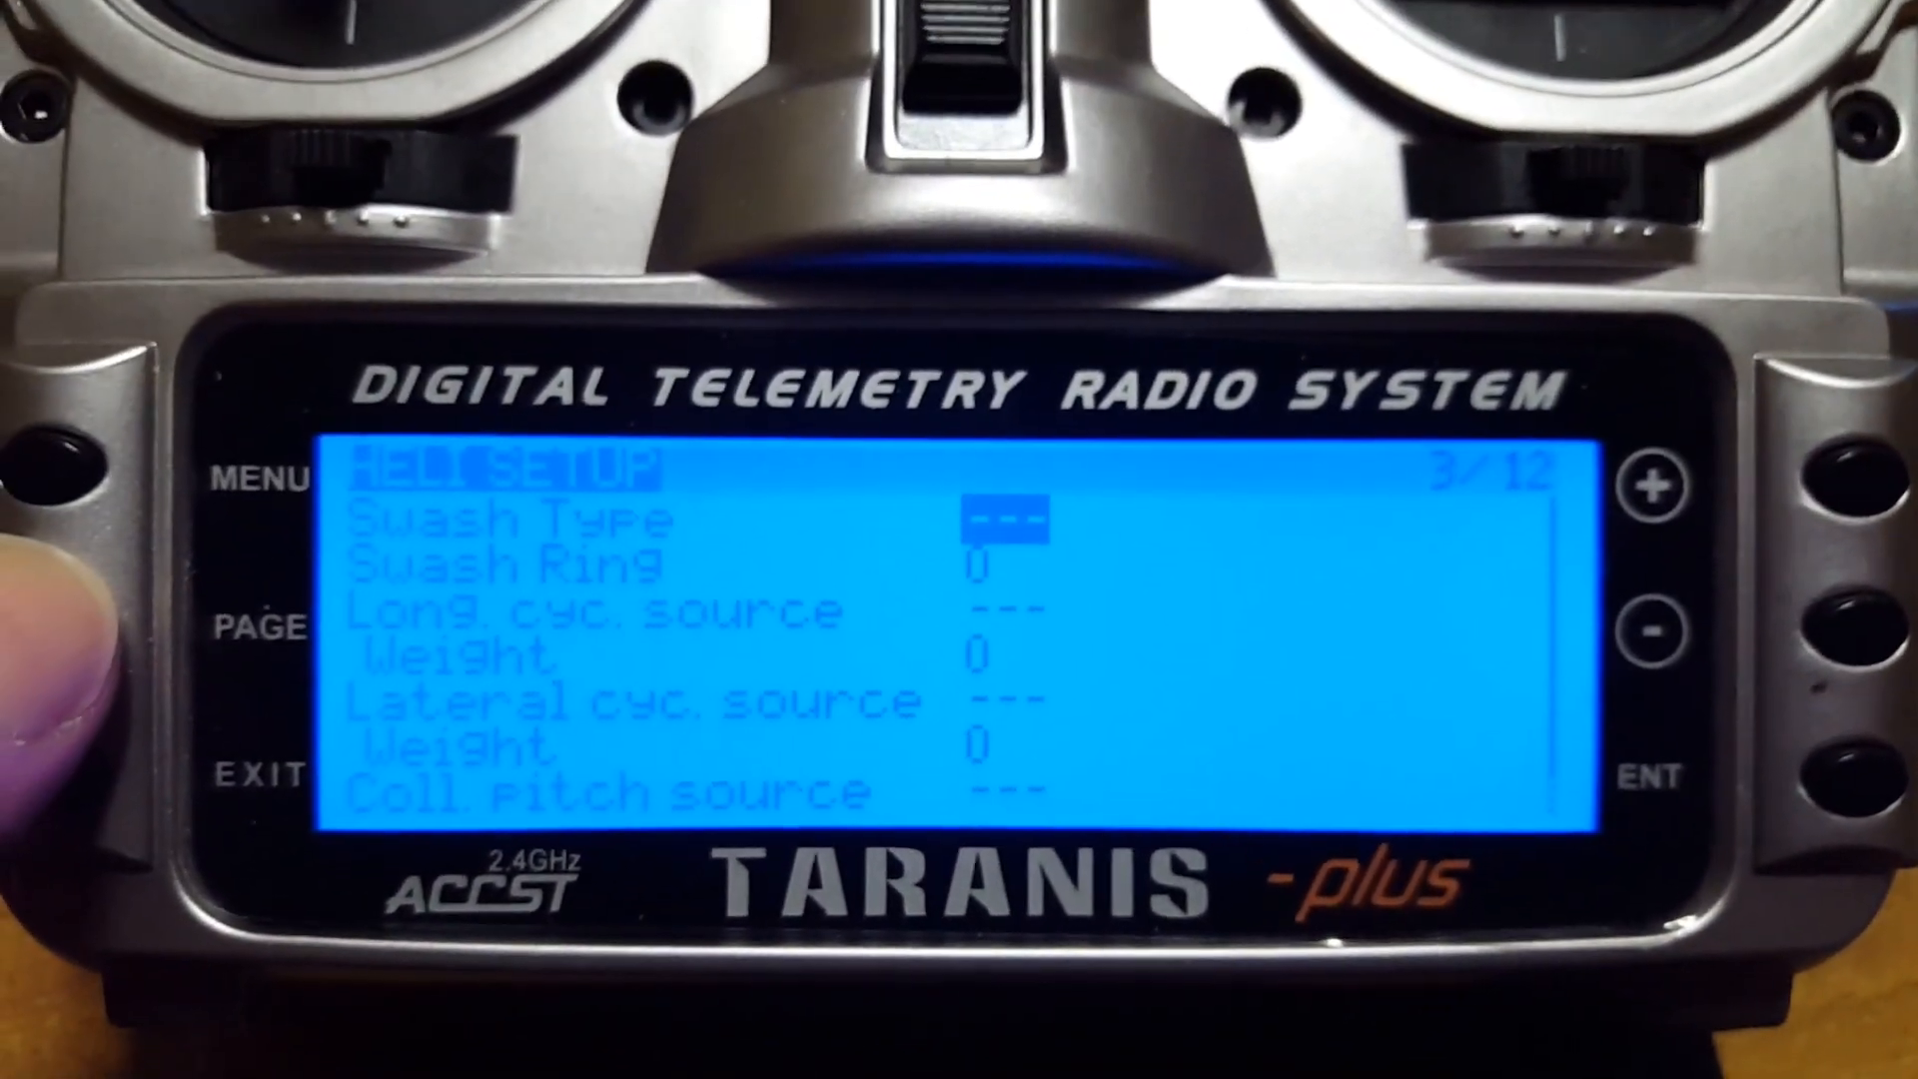
click(262, 625)
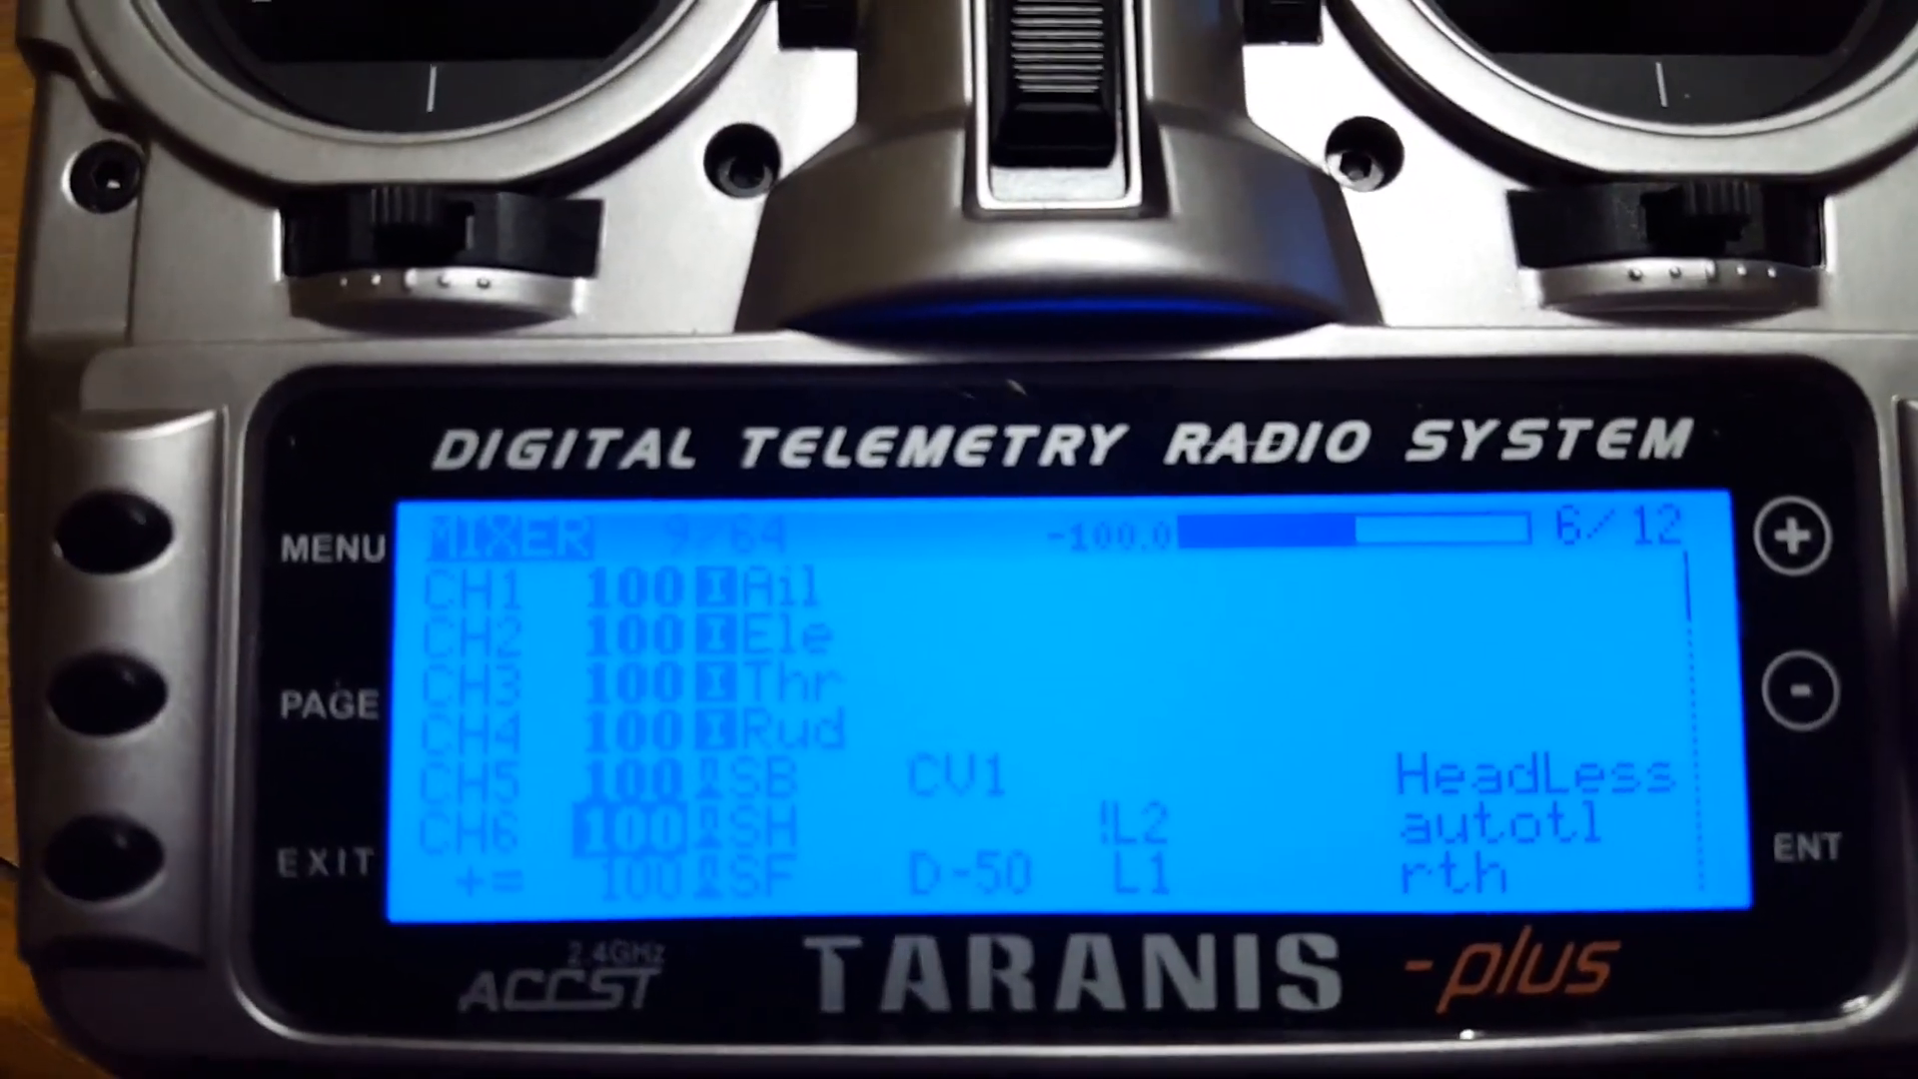
- Open the mix options menu for CH6's second line, the SF-driven rth mix
click(1809, 843)
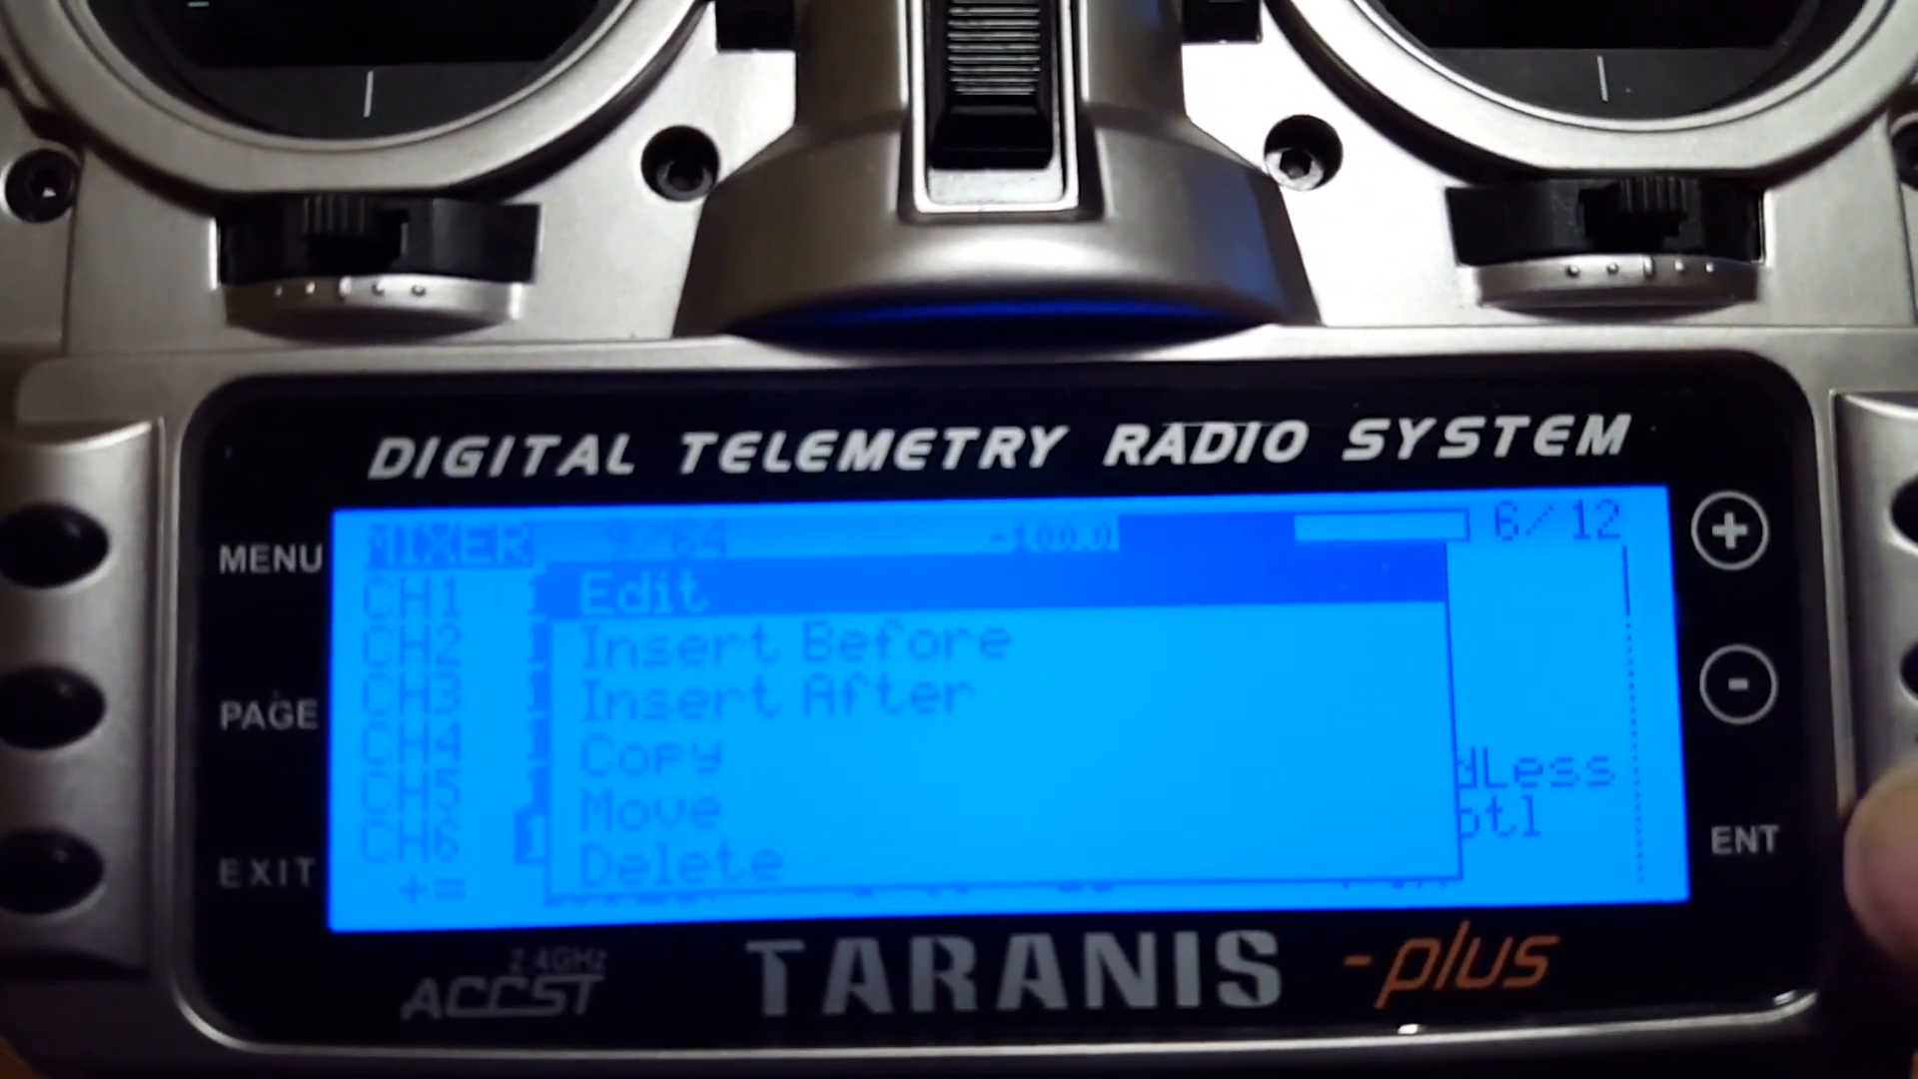
click(664, 594)
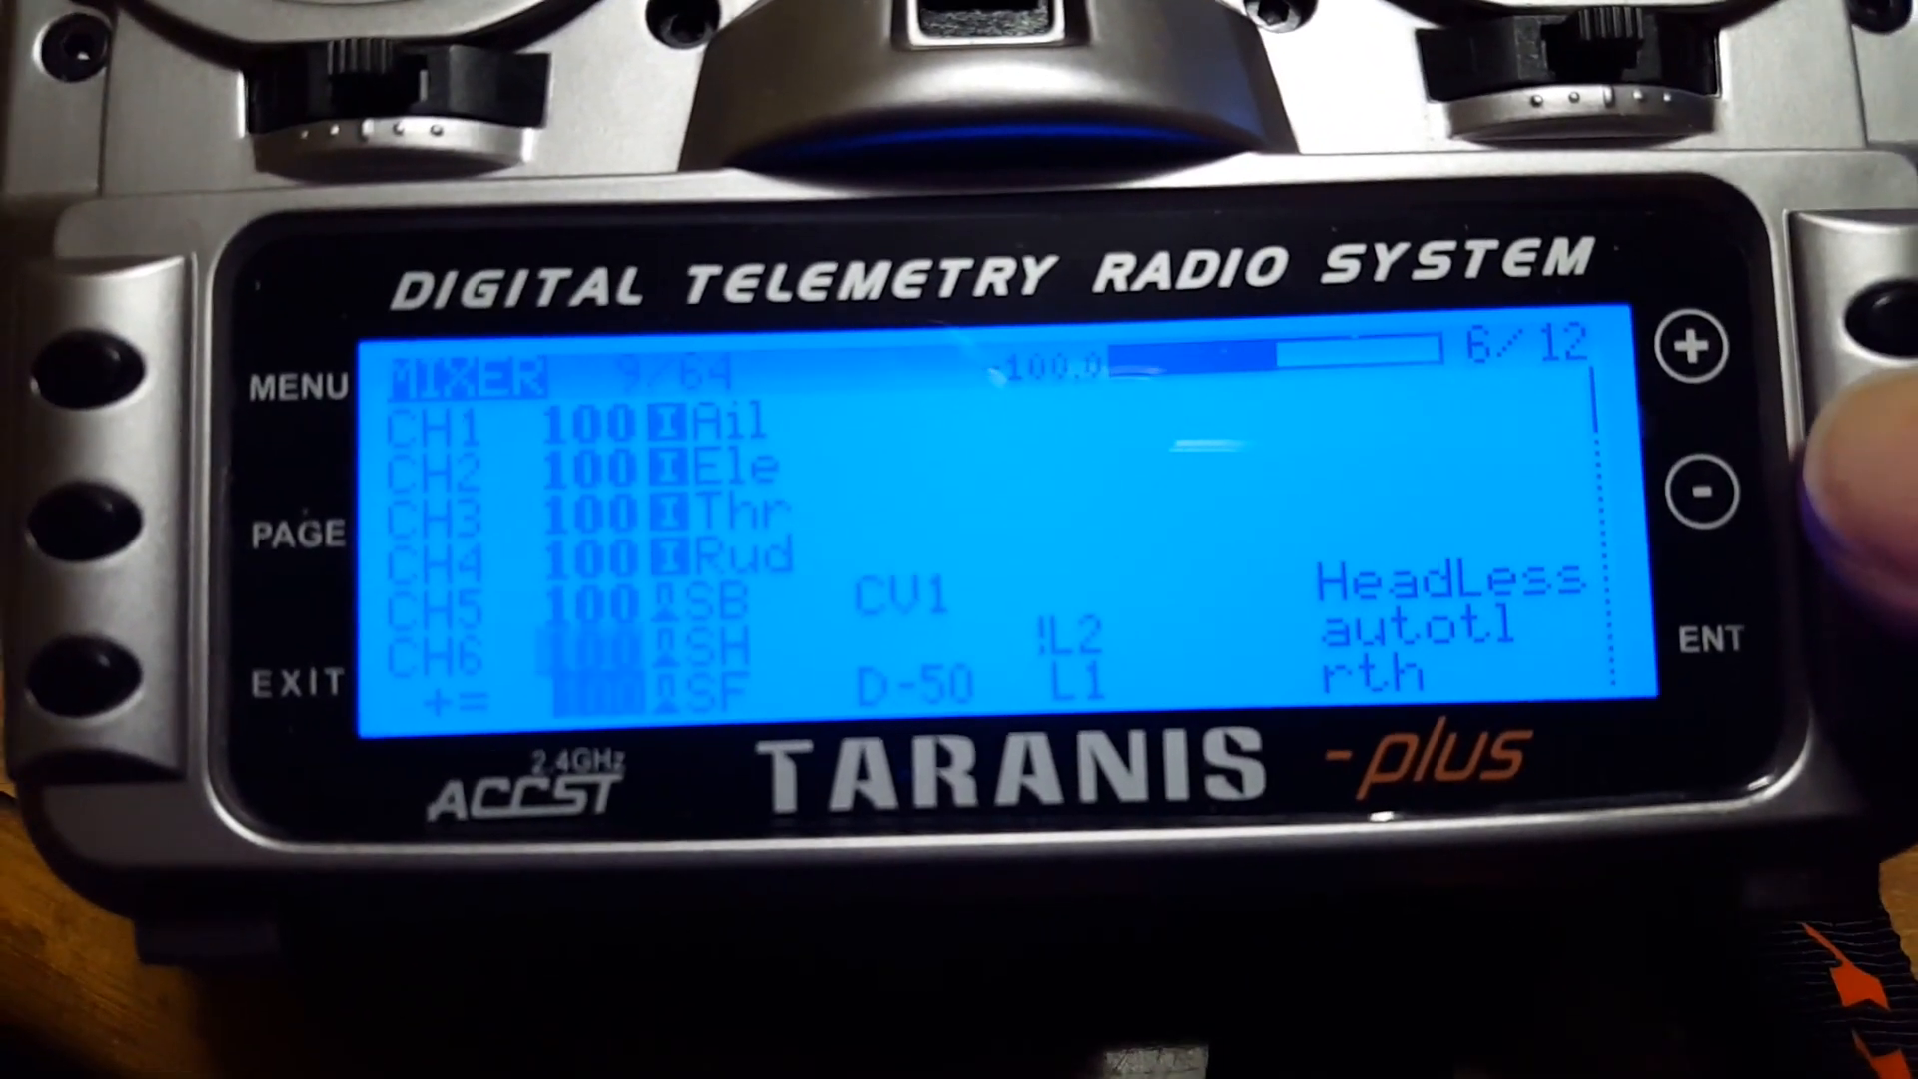
click(1744, 639)
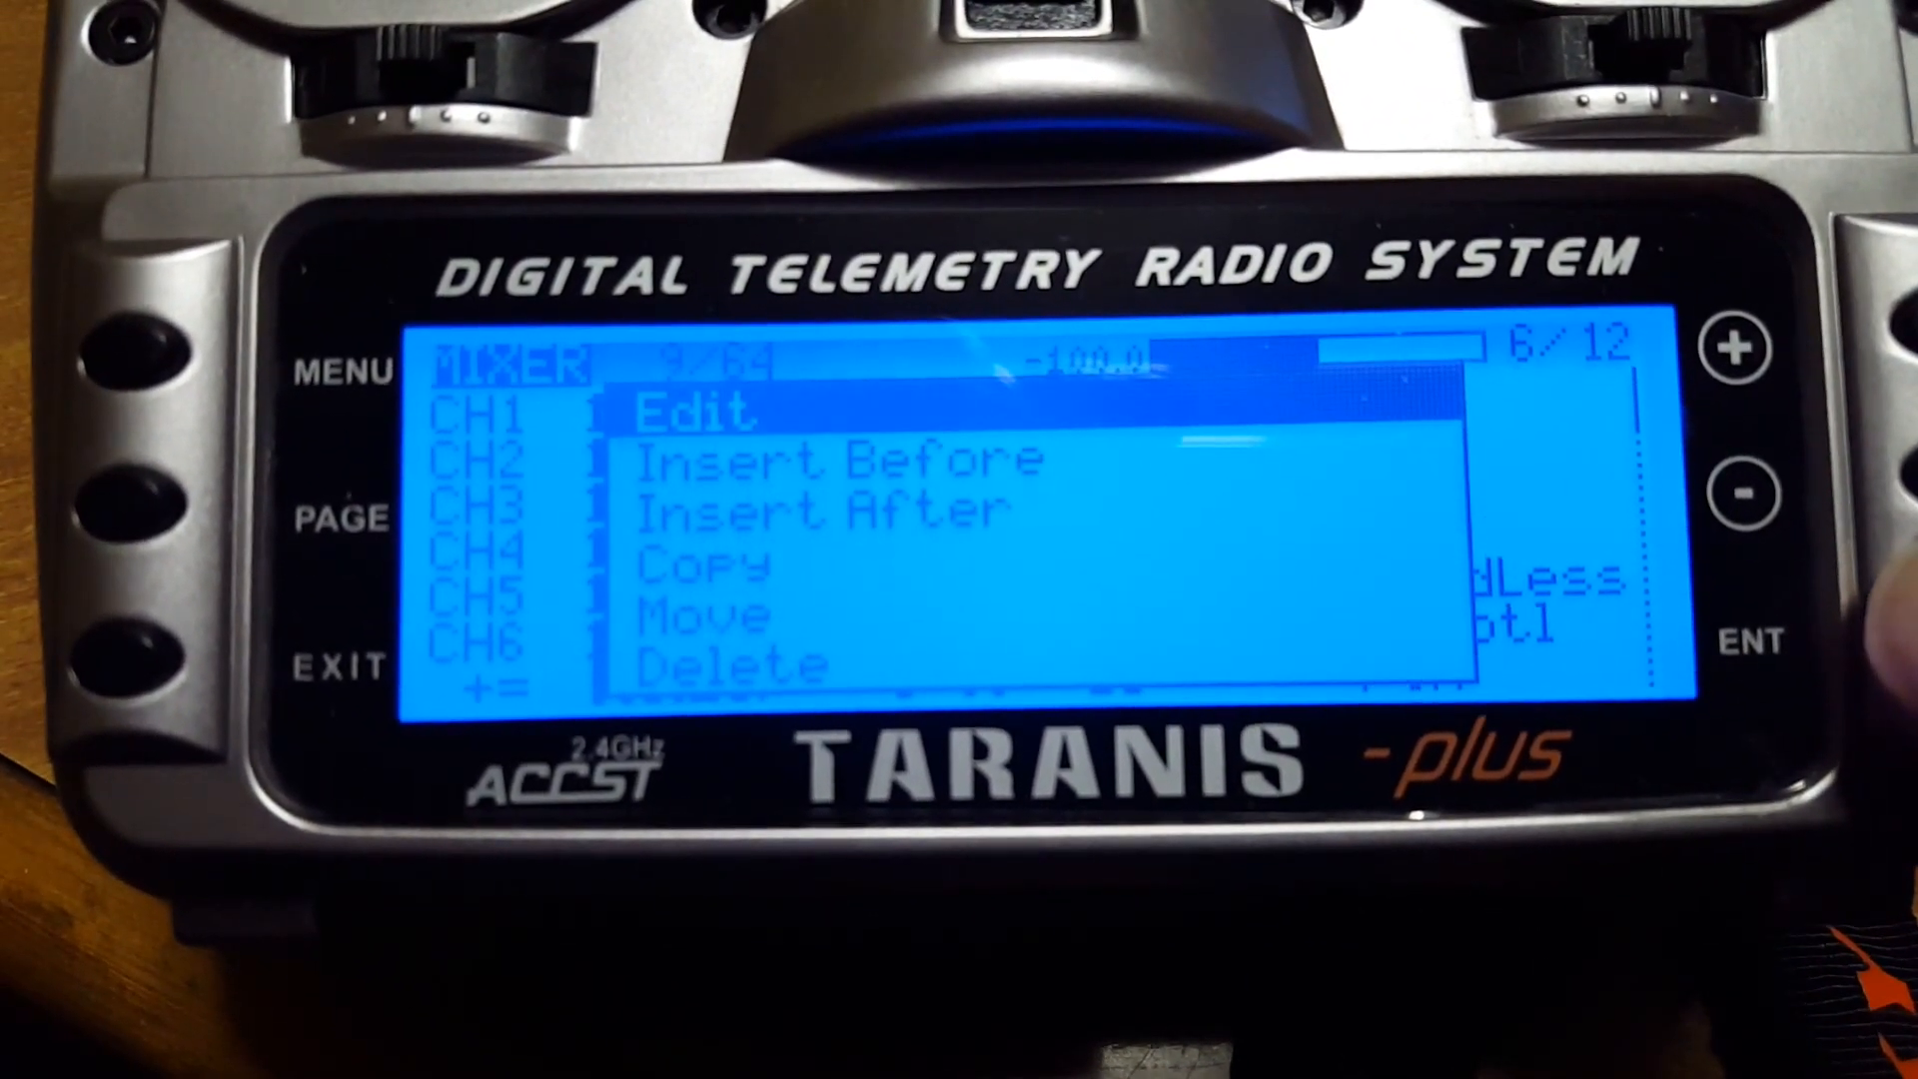